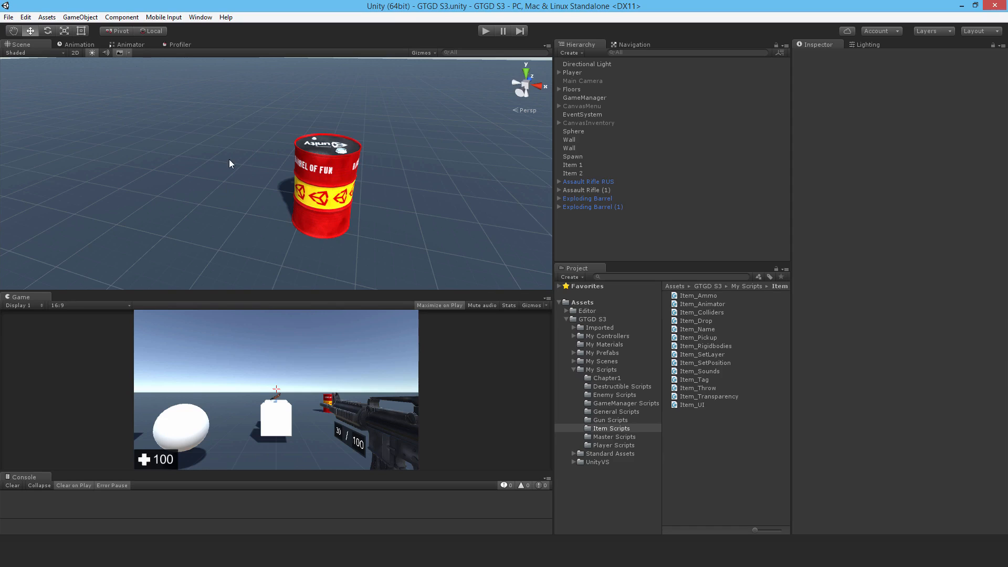
pyautogui.moveTo(243, 147)
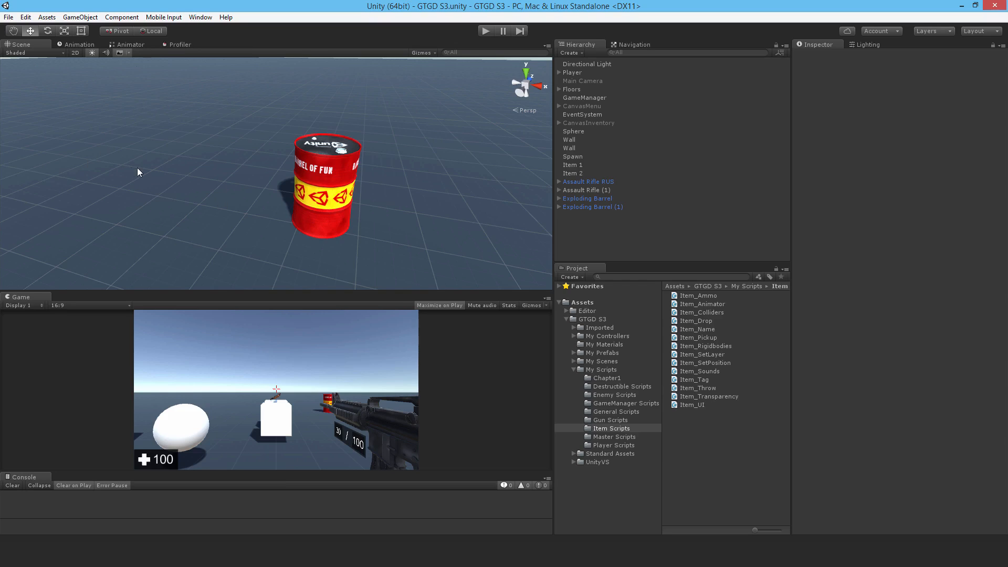
pyautogui.moveTo(189, 151)
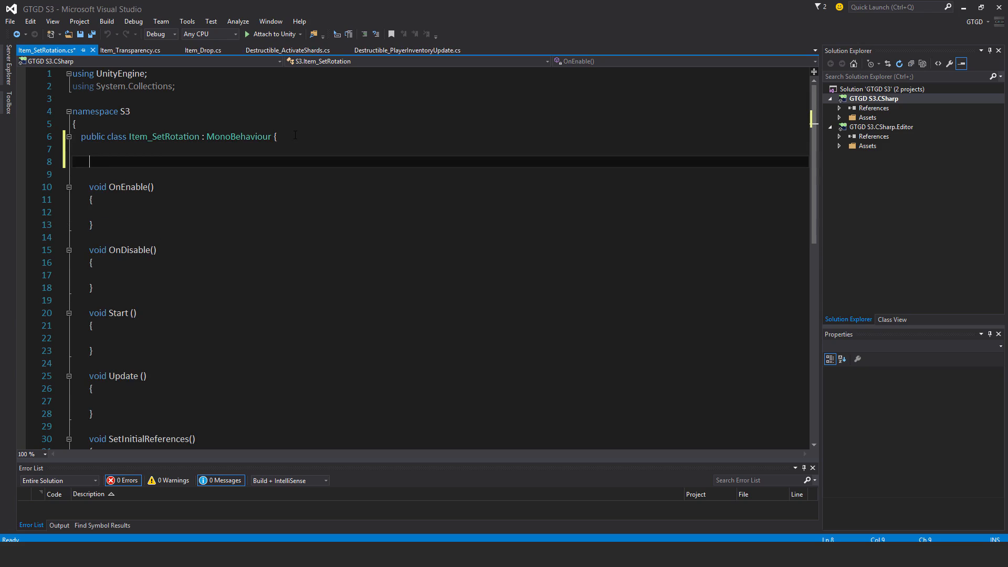
# - Declare a private Item_Master itemMaster field and a public Vector3 itemLocalRotation field
pyautogui.write('private it')
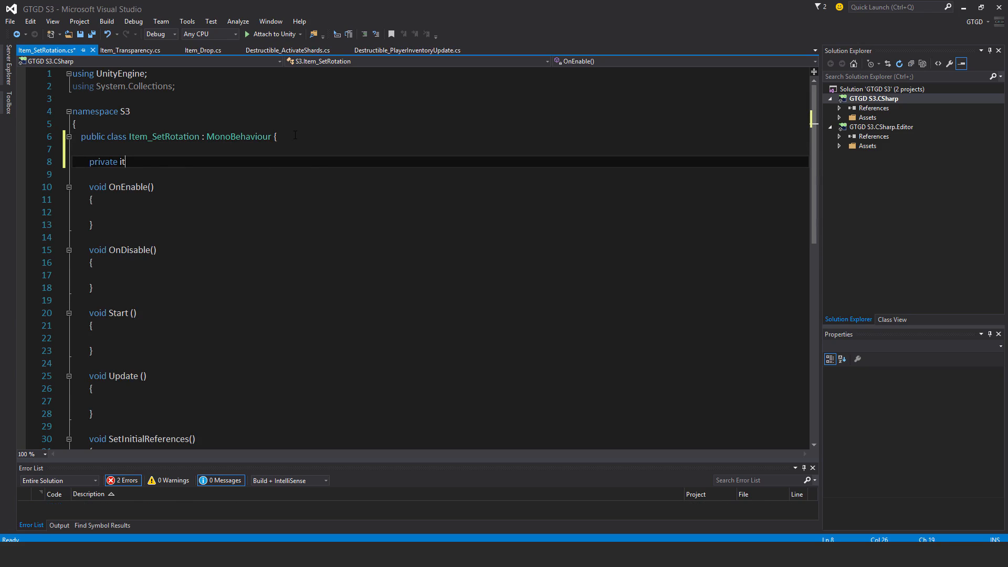
pyautogui.write('Item_Master itemMaster;')
pyautogui.write('public')
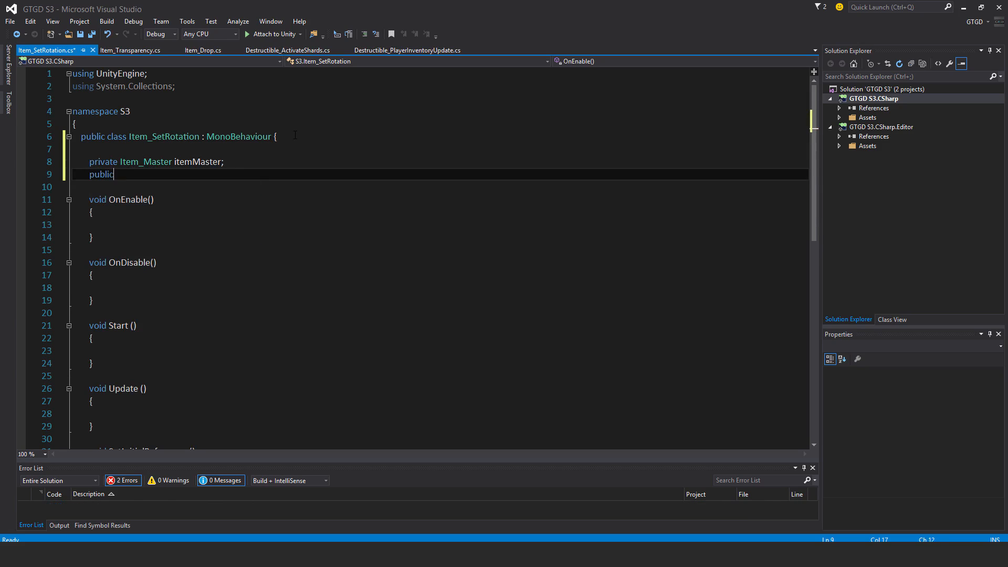
pyautogui.write('Vector3')
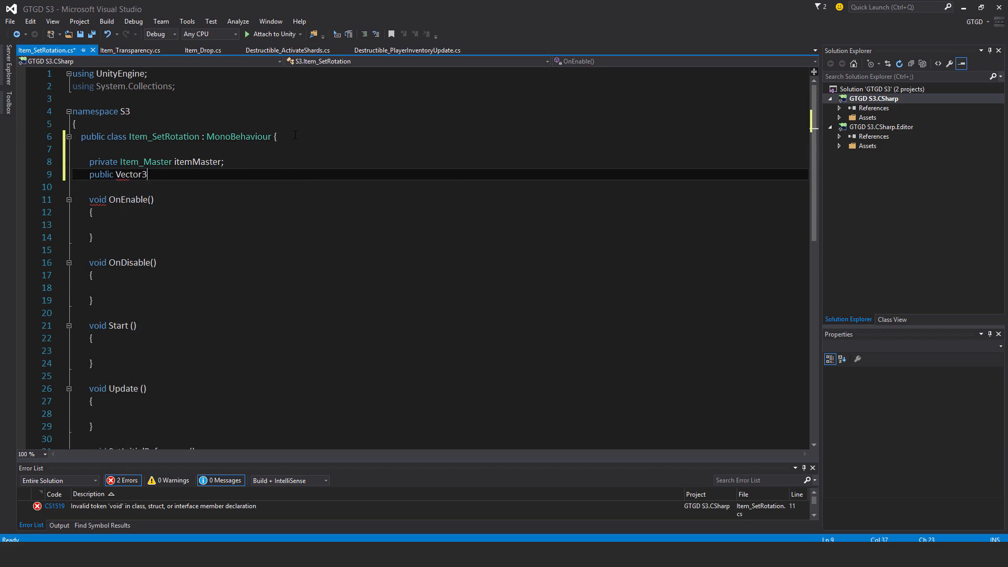
pyautogui.write('item')
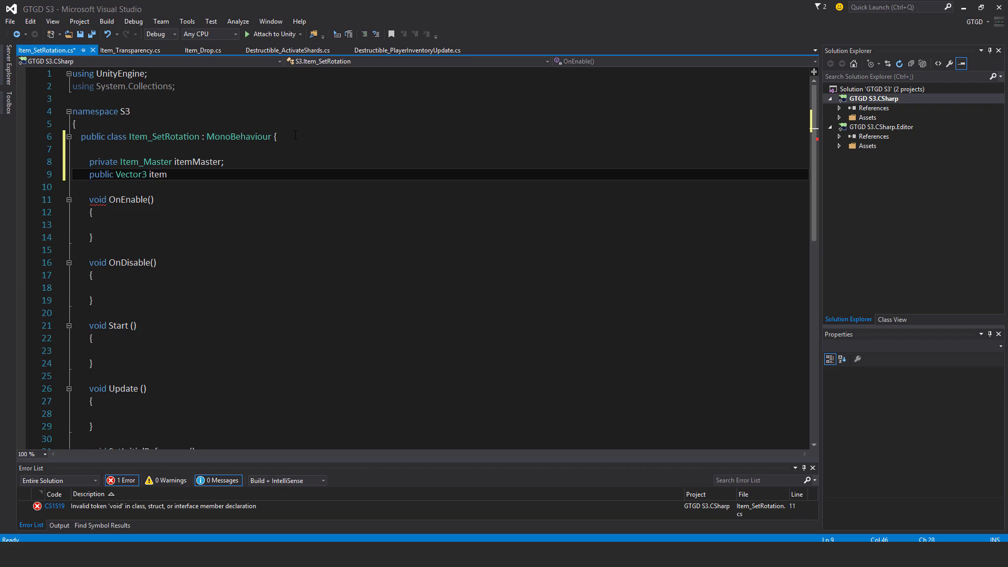
pyautogui.write('LocalRotation;')
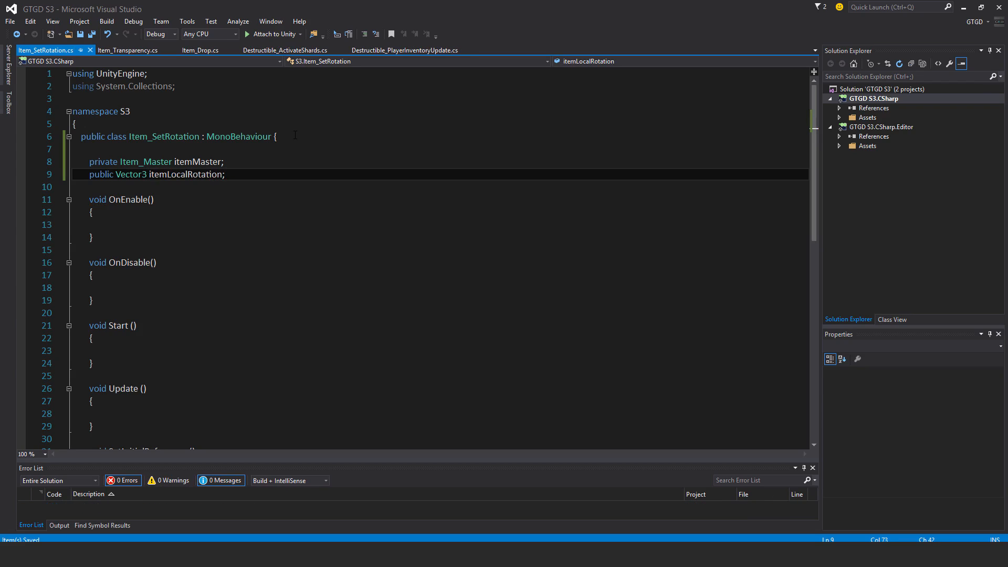
pyautogui.scroll(-3)
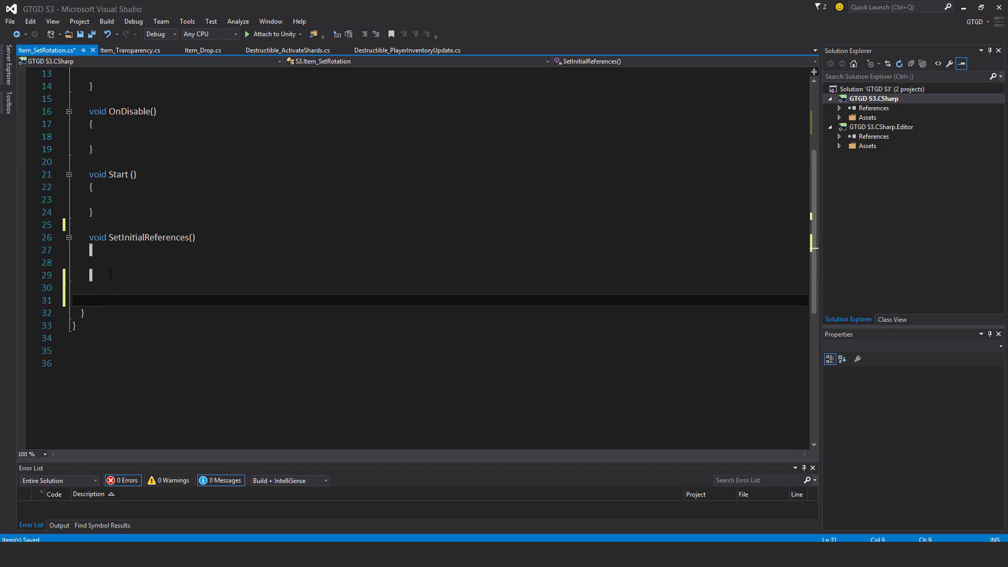
# - Write SetRotationOnPlayer() setting transform.localEulerAngles to itemLocalRotation when the root has the player tag
pyautogui.write('void SetR')
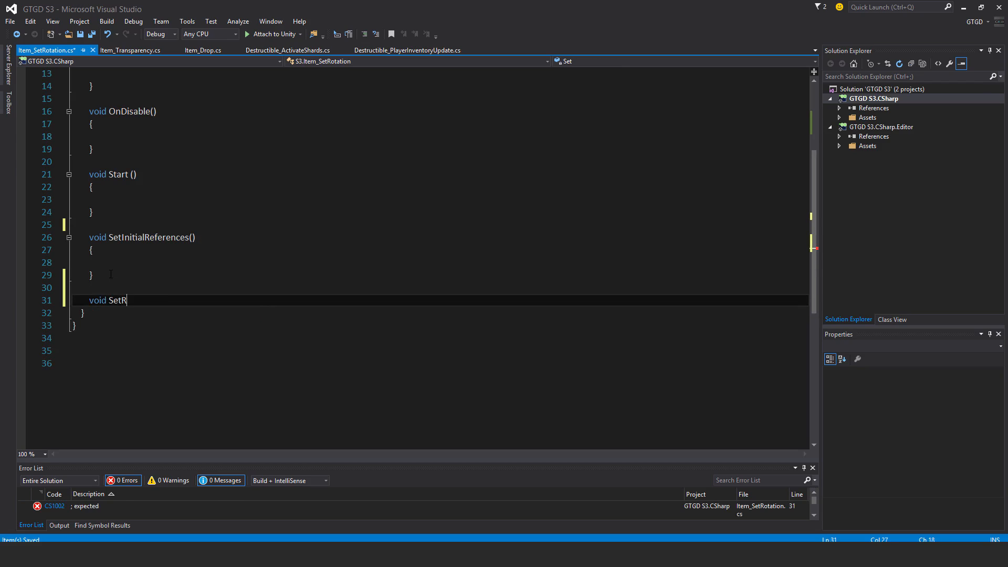
pyautogui.write('otationOnPlayer(')
pyautogui.write('{')
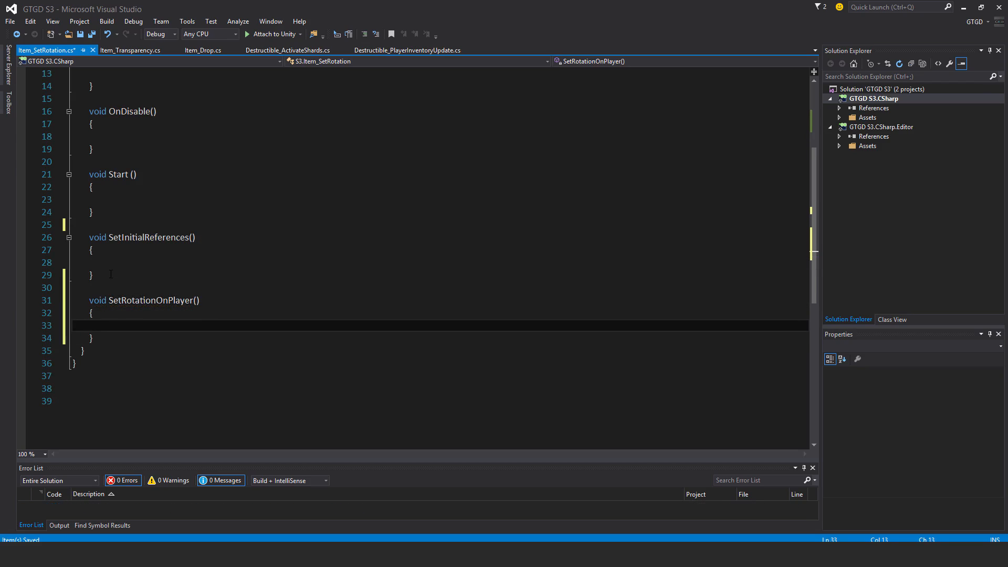
pyautogui.write('if(')
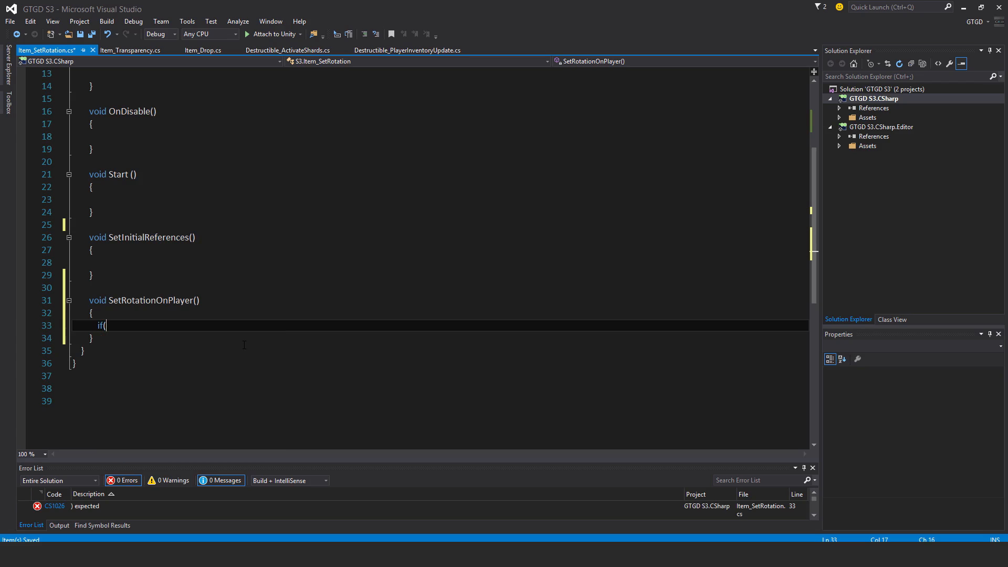
pyautogui.write('transform.root.com')
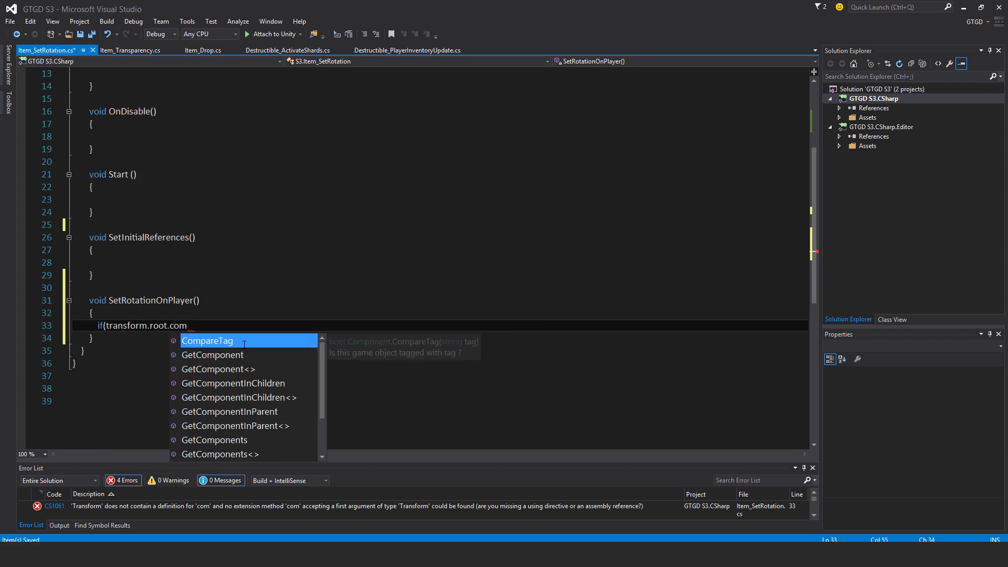
pyautogui.write('CompareTag(GameManager_References.')
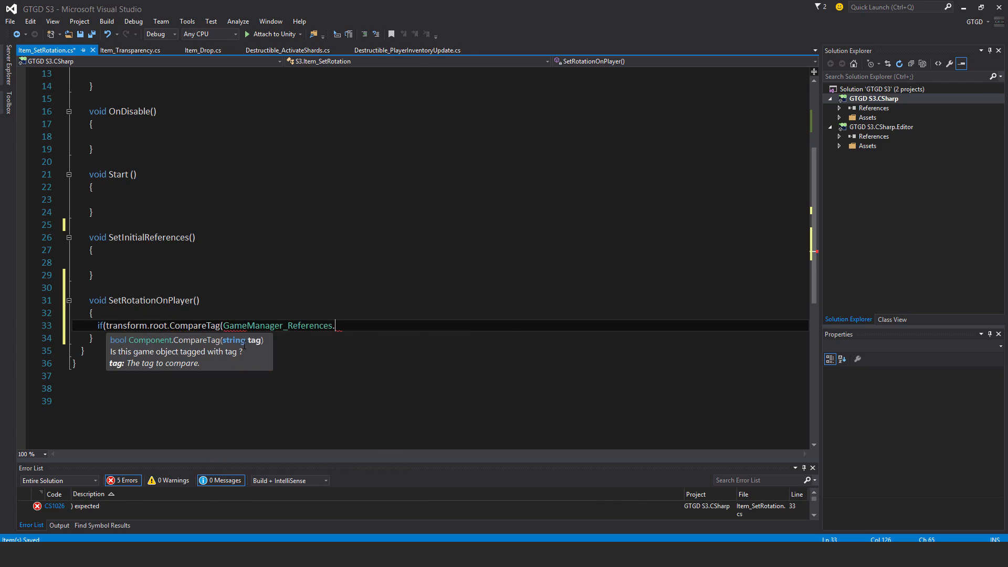
pyautogui.write('_playerTag')
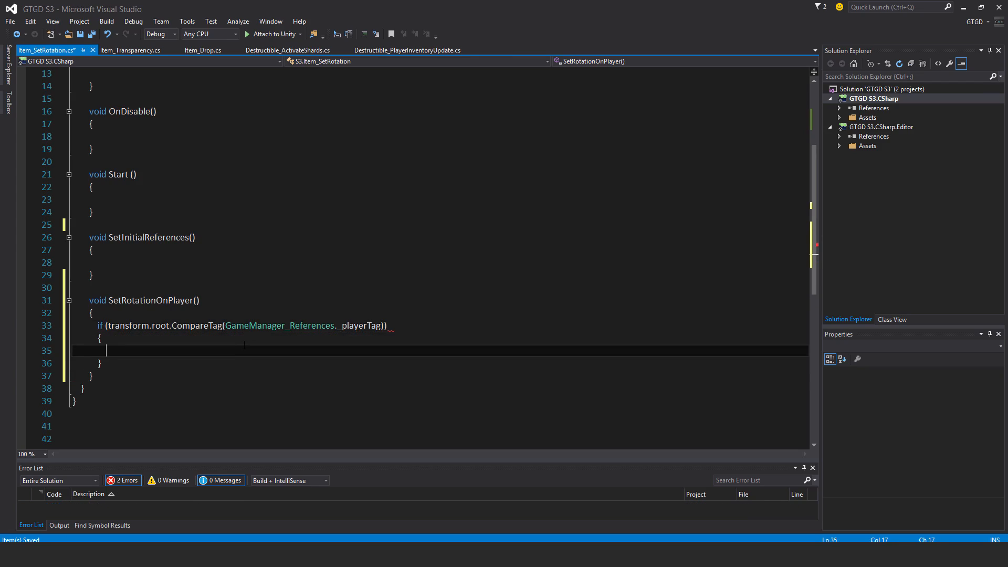
pyautogui.write('t')
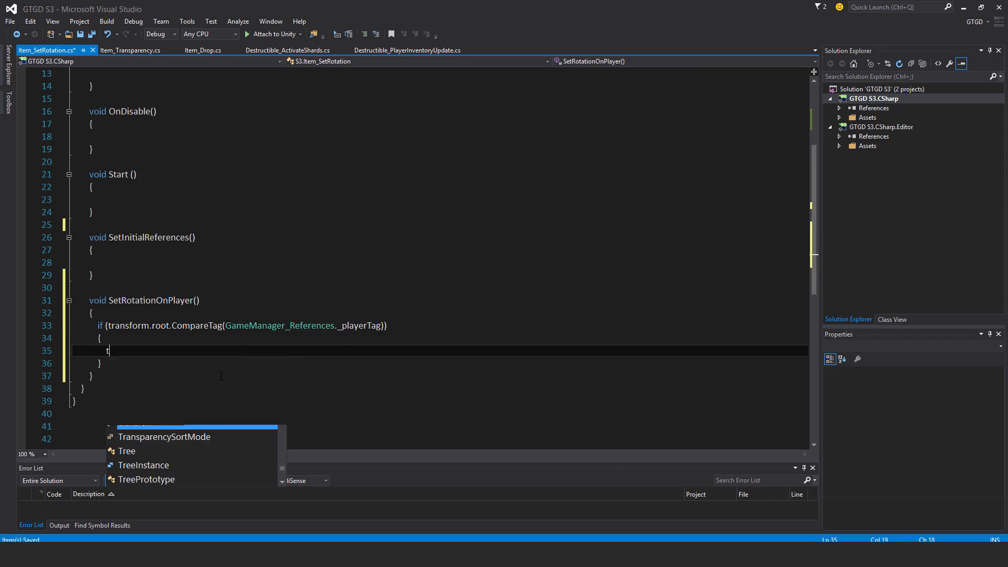
pyautogui.write('ransform.localEulerAngles =')
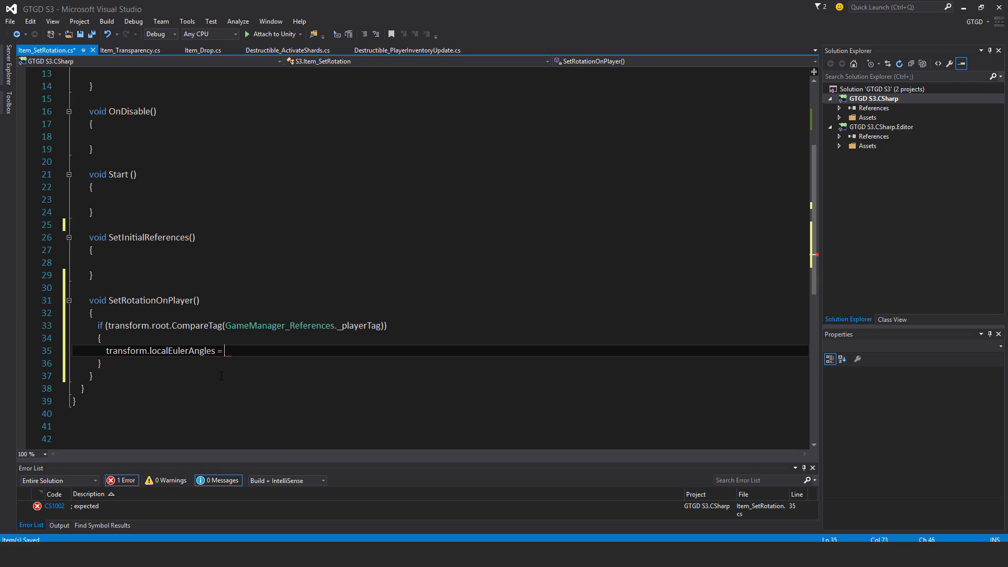
pyautogui.write('itemLocalRotation;')
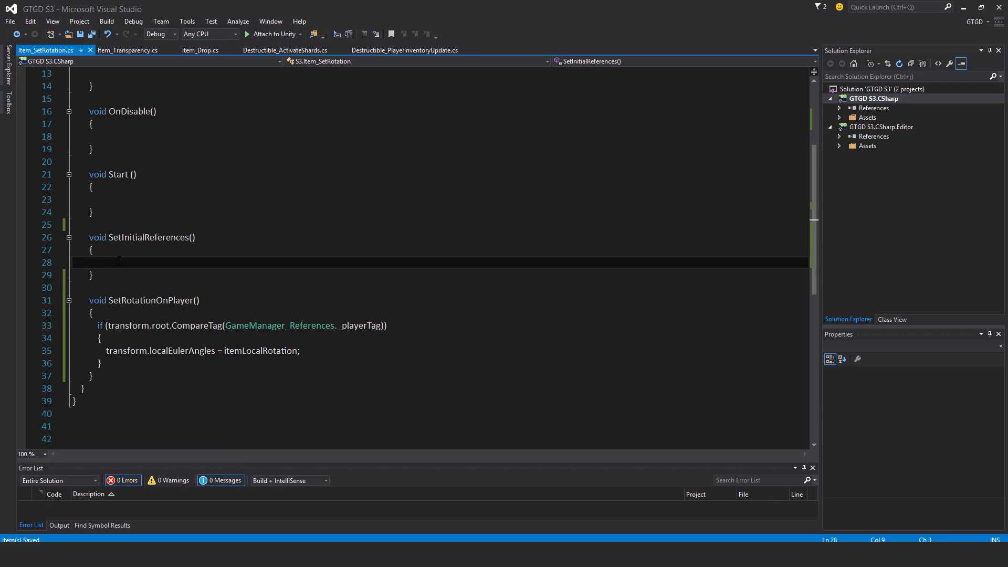
# - Assign itemMaster via GetComponent<Item_Master>(), call SetRotationOnPlayer in Start and SetInitialReferences in OnEnable
pyautogui.write('itemm')
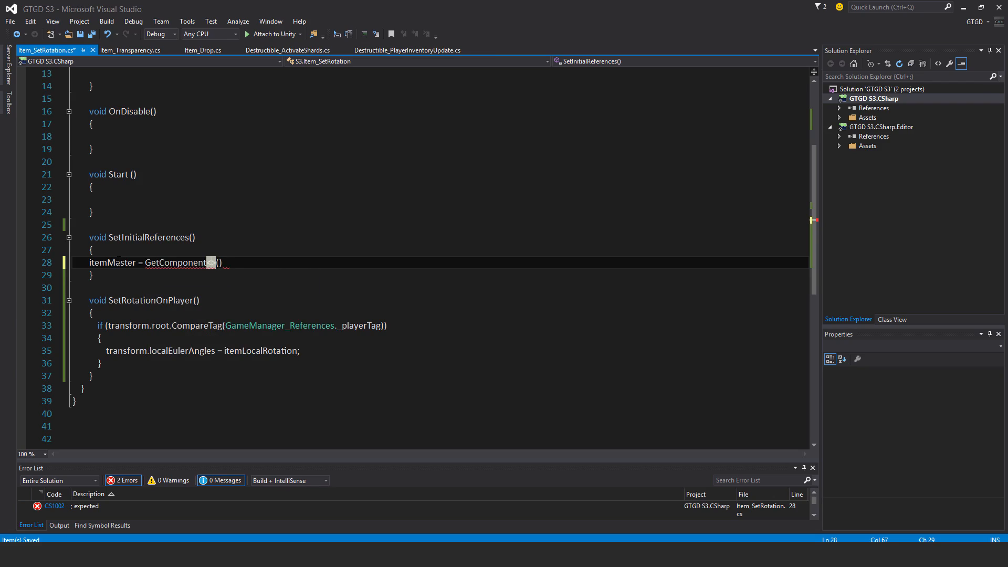
pyautogui.write('<Item_Master>')
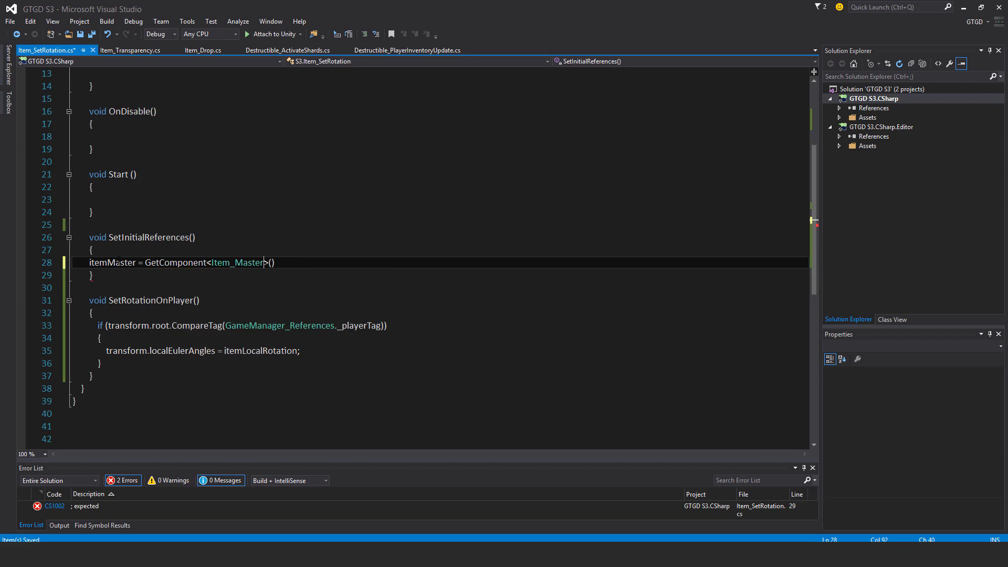
pyautogui.write(';')
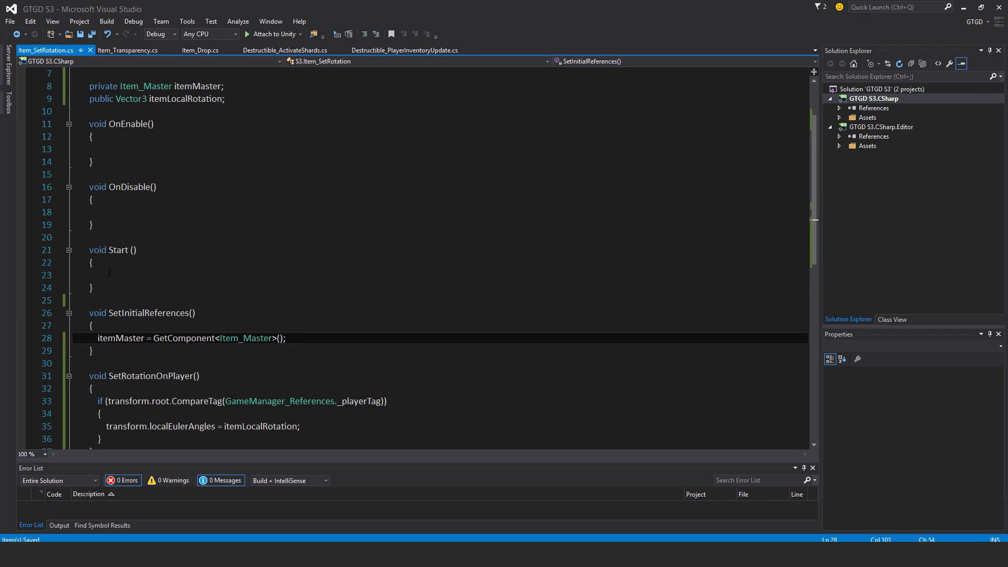
pyautogui.write('set')
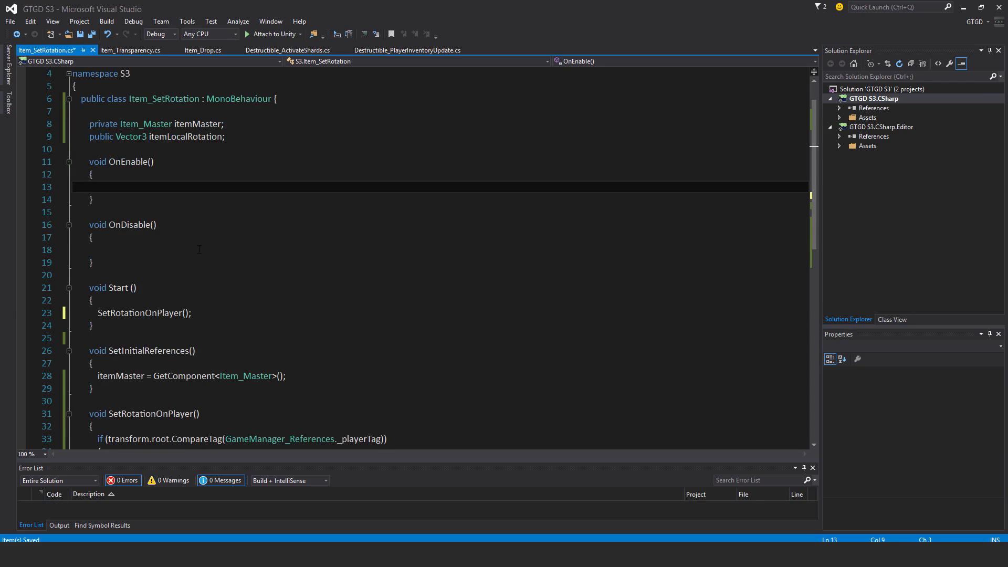
pyautogui.write('SetInitialReferences()')
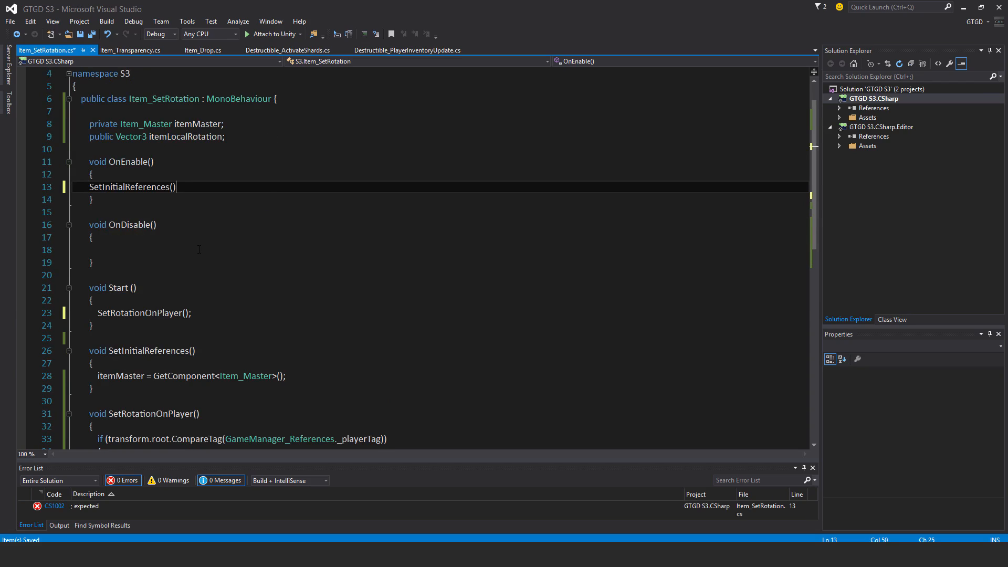
pyautogui.write(';')
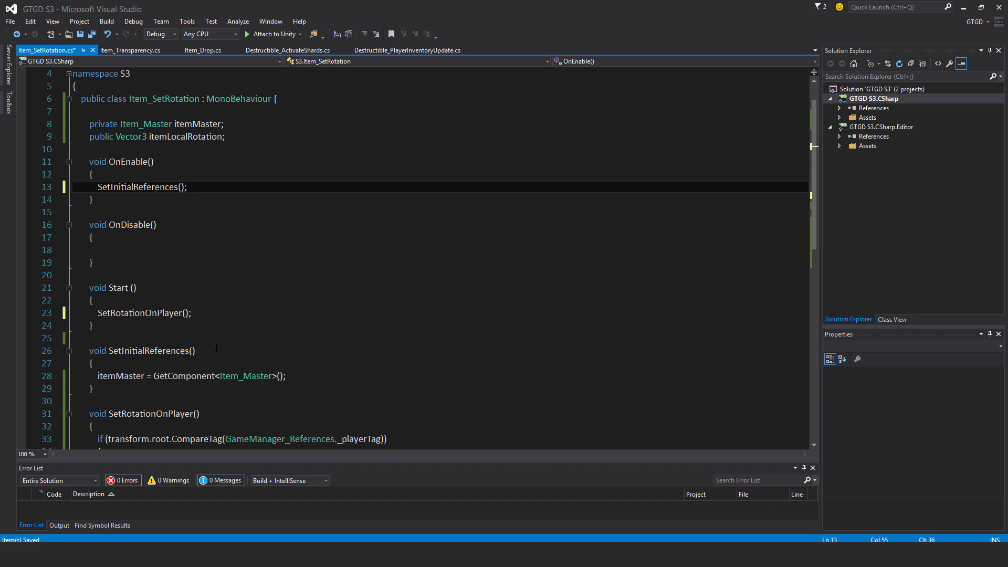
# - Subscribe SetRotationOnPlayer to itemMaster.EventObjectPickup in OnEnable and unsubscribe it in OnDisable
pyautogui.write('item')
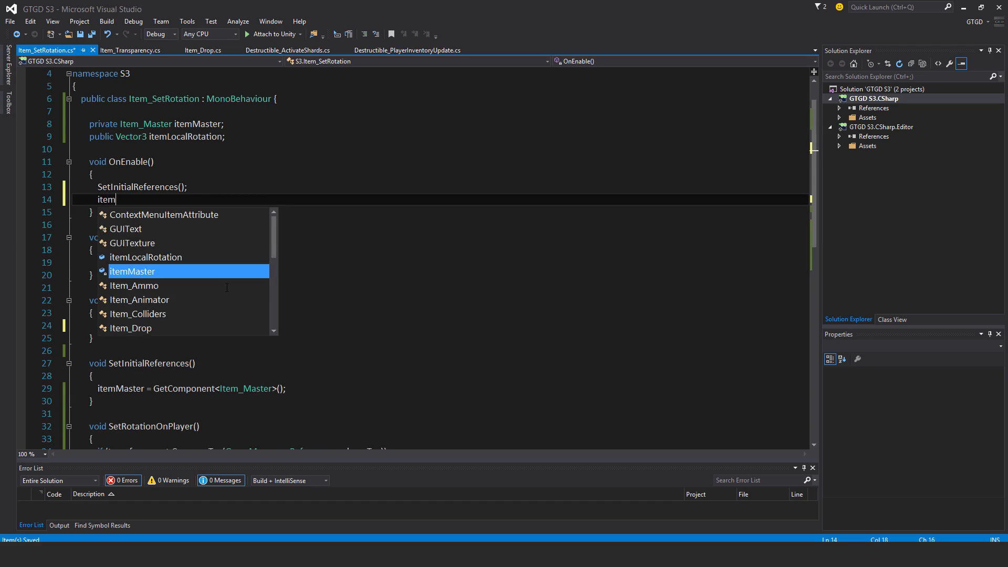
pyautogui.write('Master.eventObjectPickup +=')
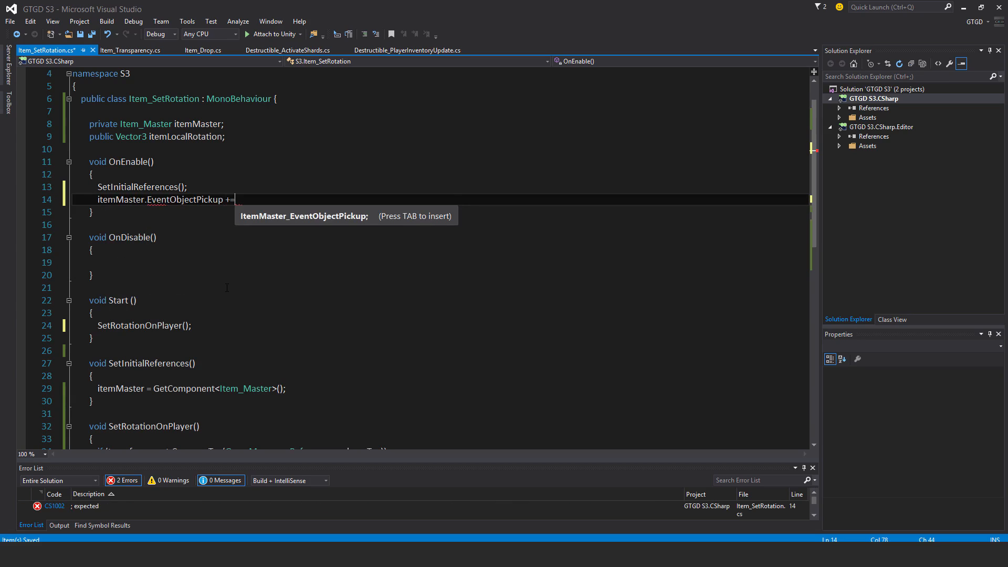
pyautogui.write('SetRotationOnPlayer;')
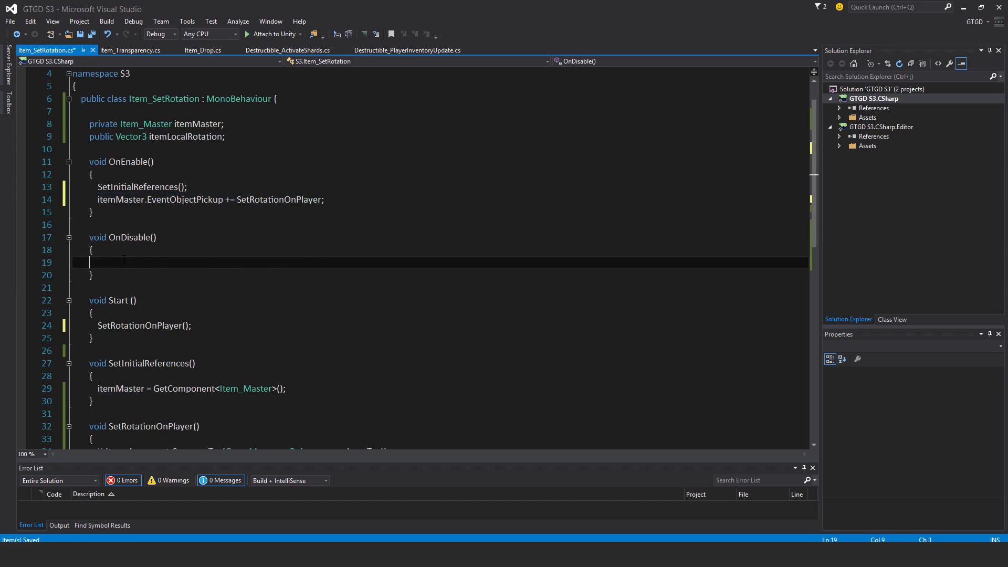
pyautogui.write('itemMaster.EventObjectPickup -= SetRotationOnPlayer;')
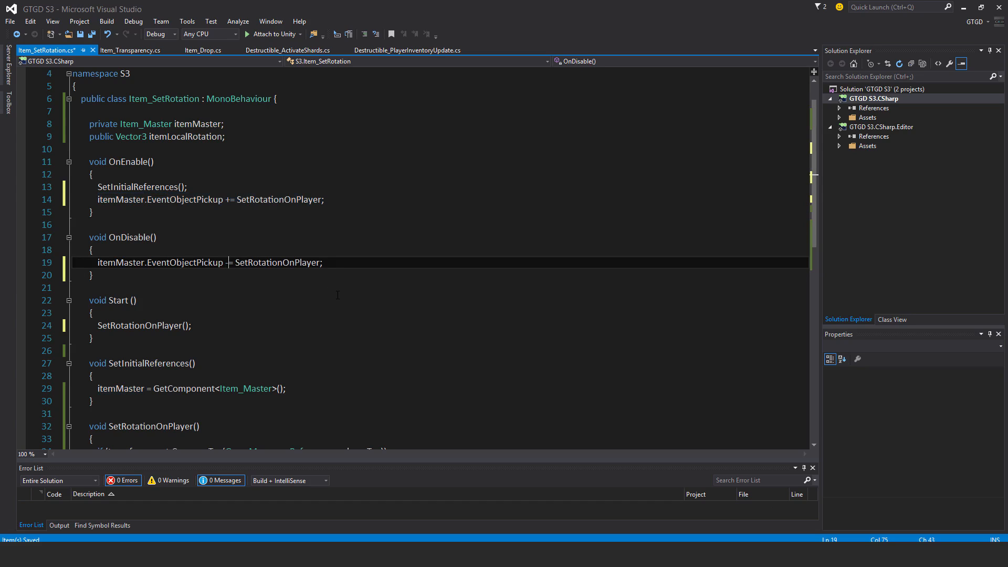
pyautogui.scroll(-3)
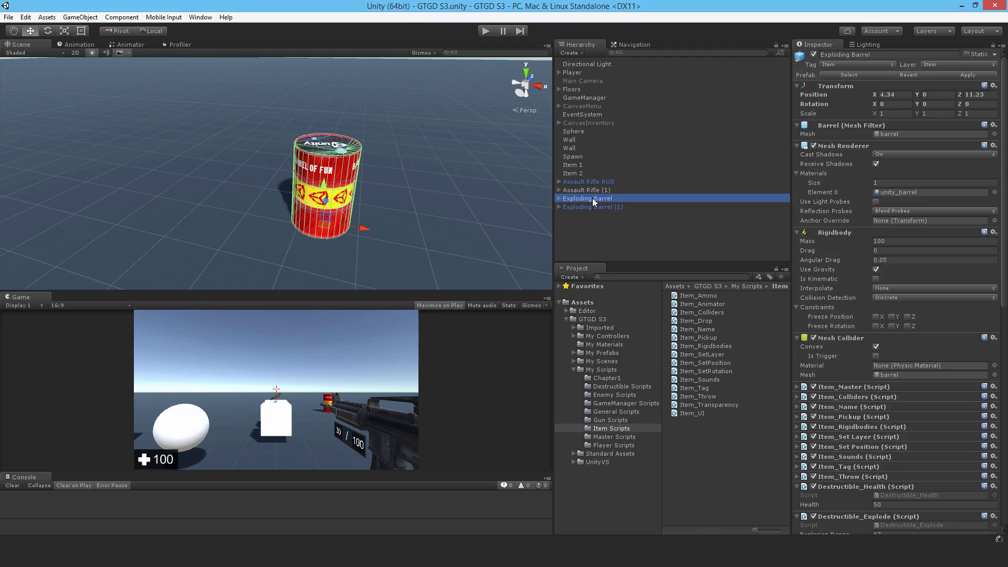
# - Drag Item_SetRotation onto the Exploding Barrel and expand Player in the Hierarchy
pyautogui.scroll(-3)
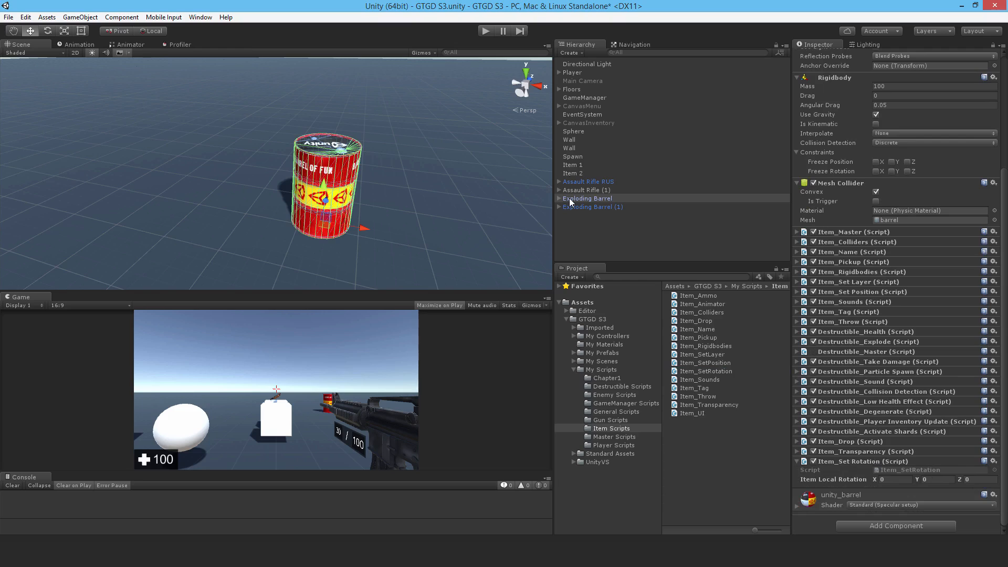
pyautogui.click(560, 73)
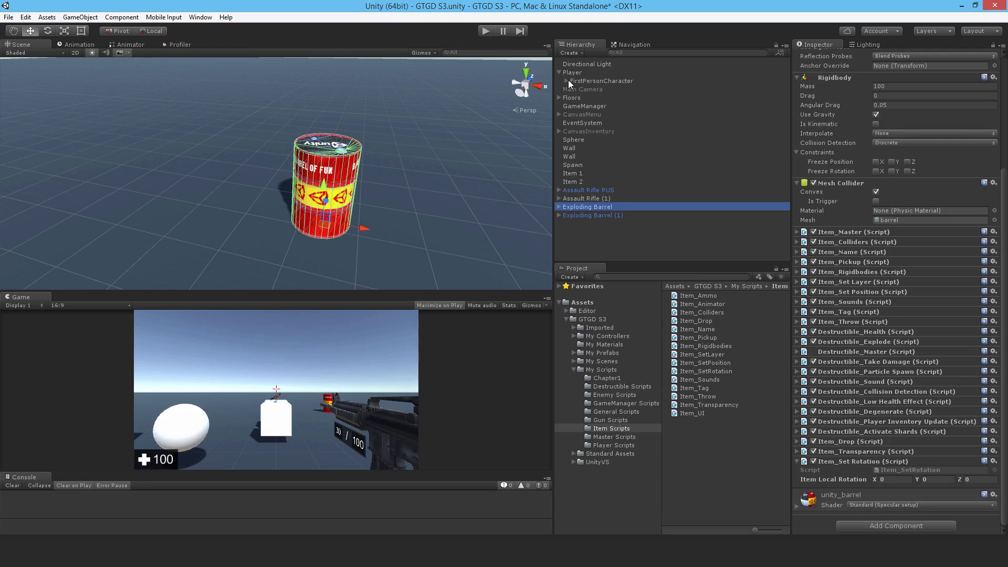
pyautogui.click(560, 72)
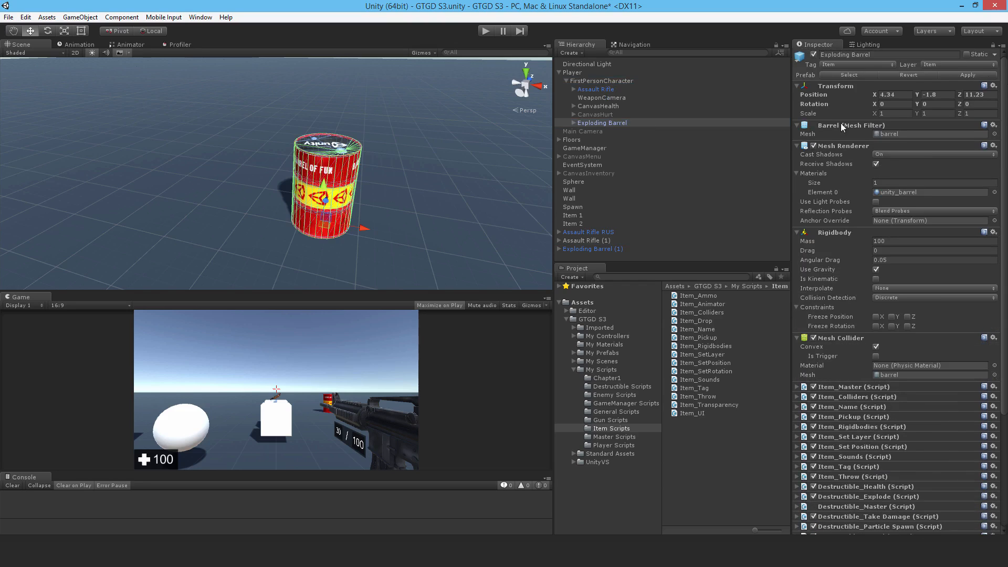
pyautogui.moveTo(880, 113)
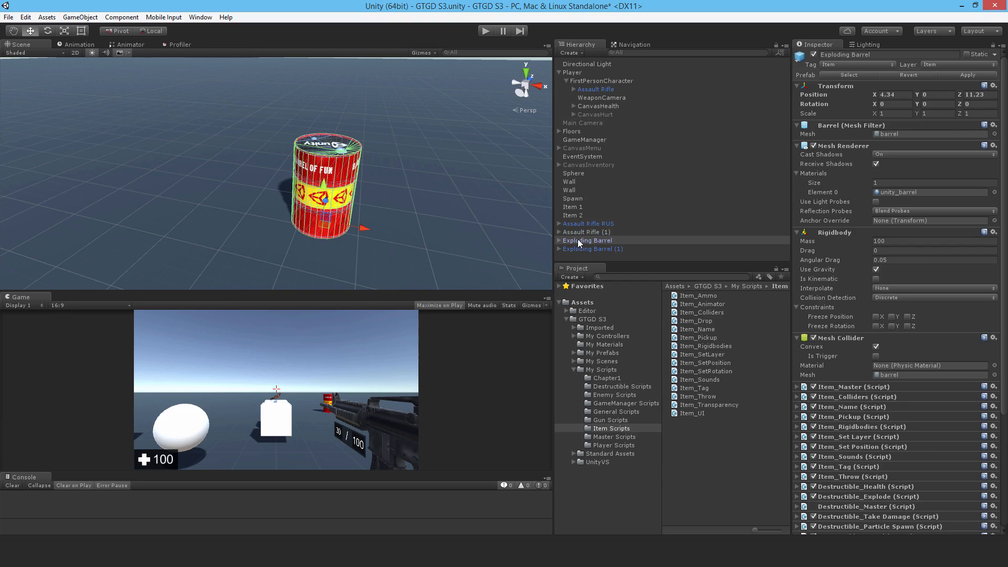
pyautogui.scroll(-3)
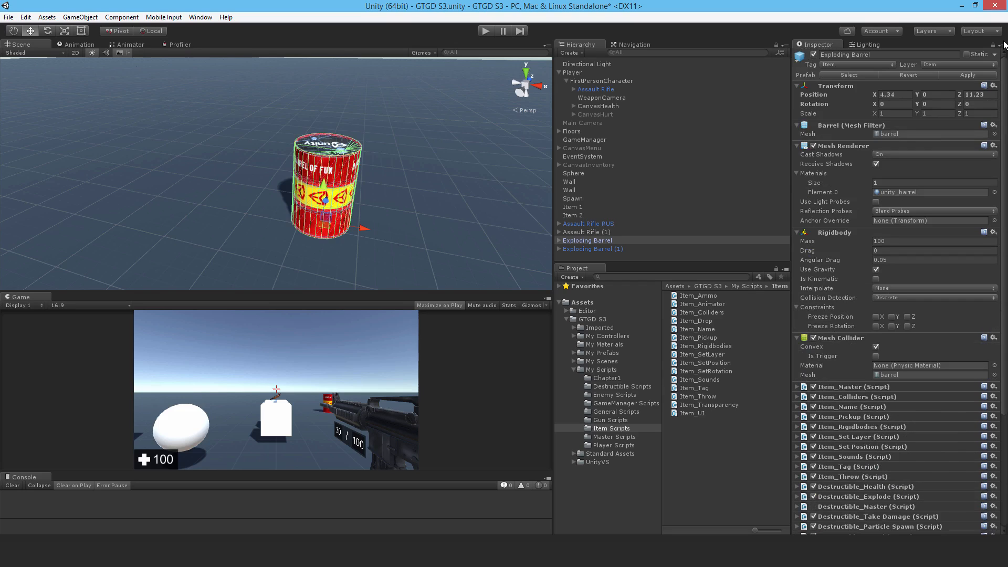
pyautogui.moveTo(598, 98)
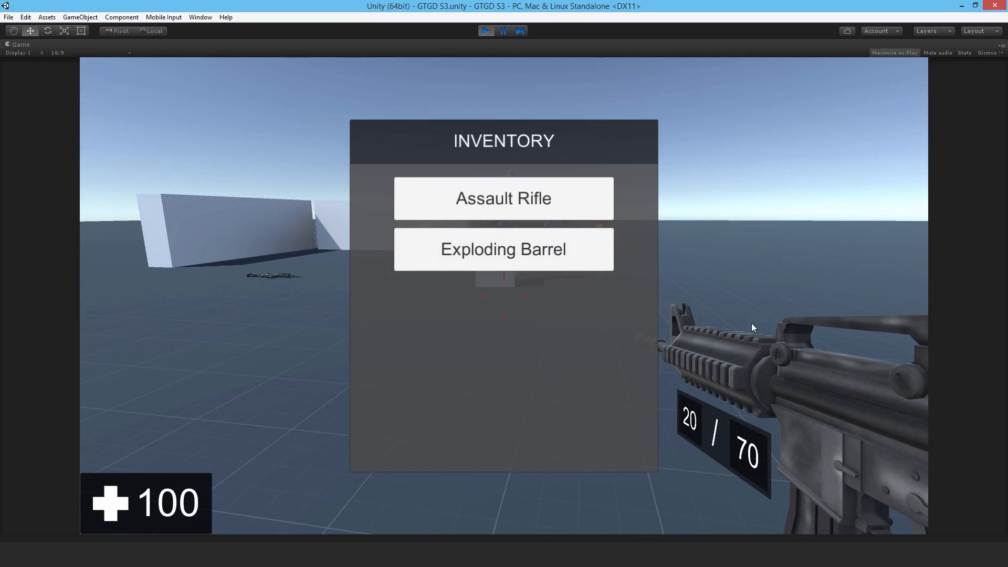
pyautogui.moveTo(584, 342)
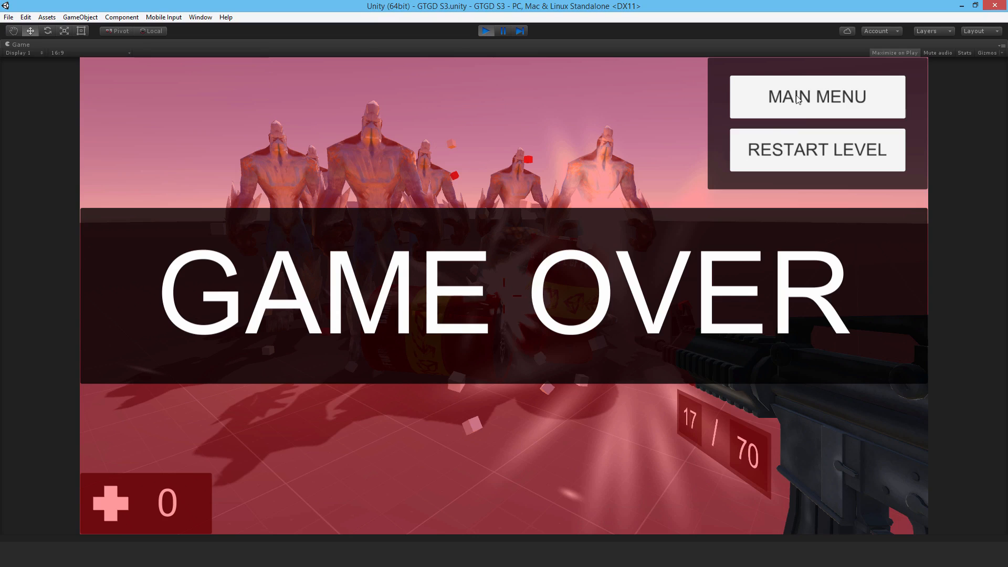
pyautogui.moveTo(487, 32)
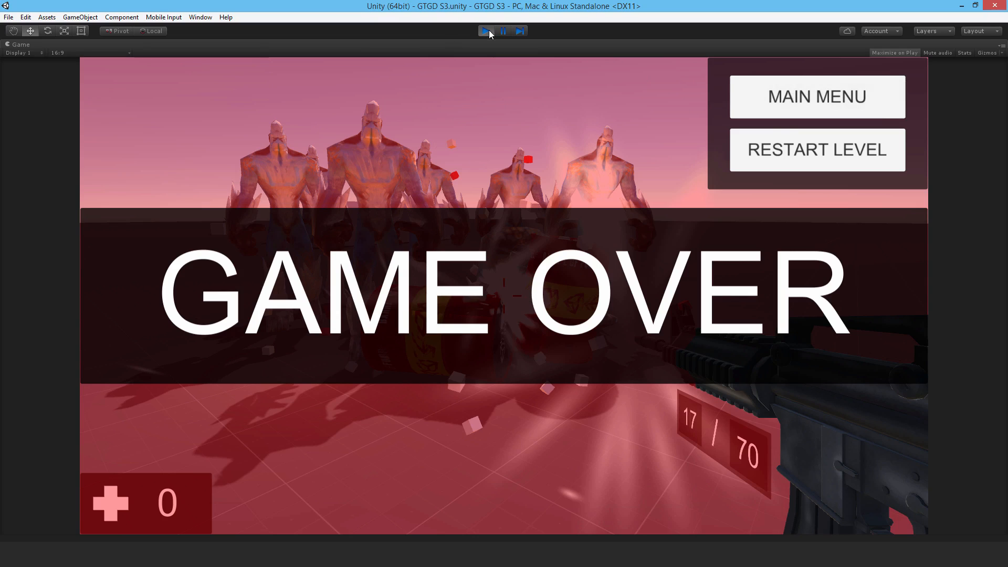
# - Stop the play session after confirming the barrel pickup and return to scene editing
pyautogui.click(486, 30)
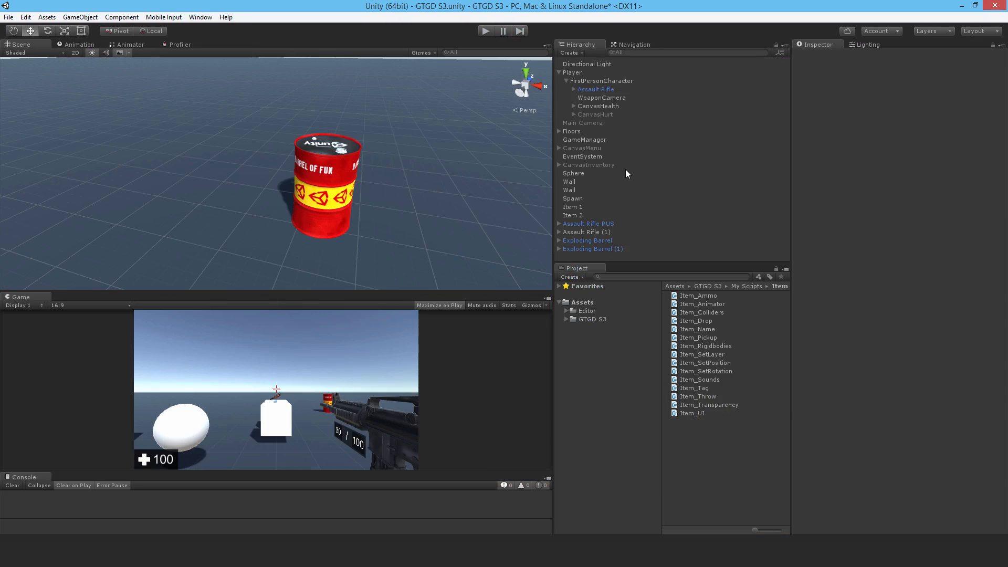